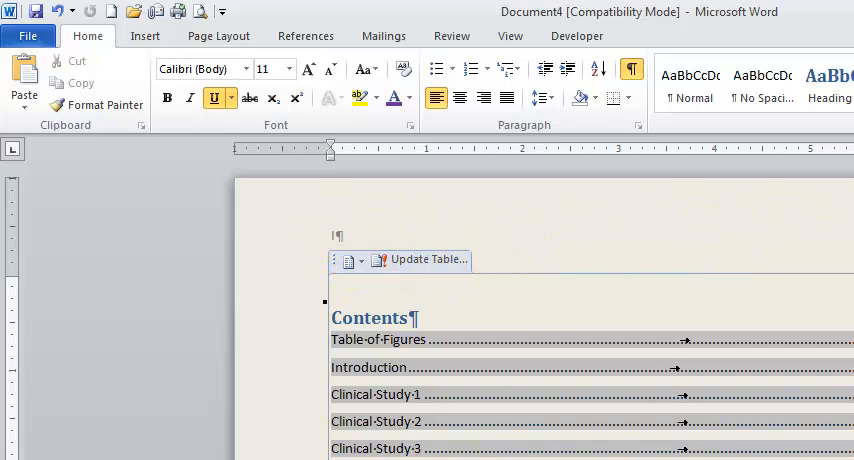
Scroll through the report to review its contents before adding page numbers.
{"action": "scroll", "scroll_direction": "down", "scroll_amount": 3}
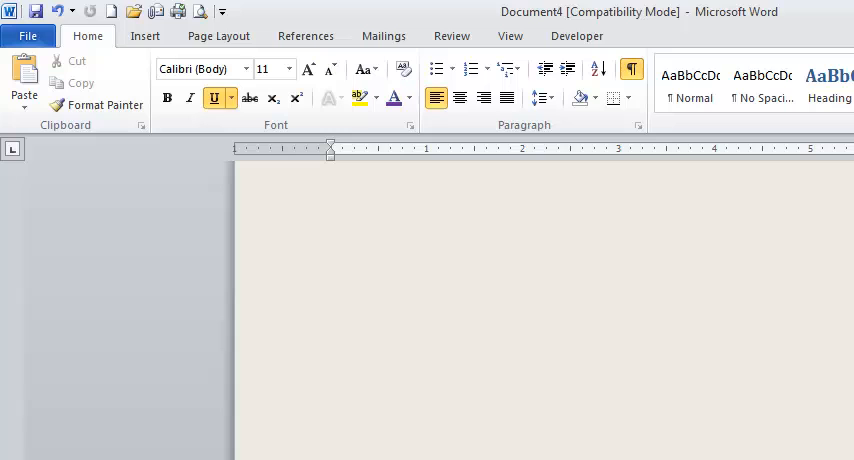
{"action": "scroll", "scroll_direction": "down", "scroll_amount": 3}
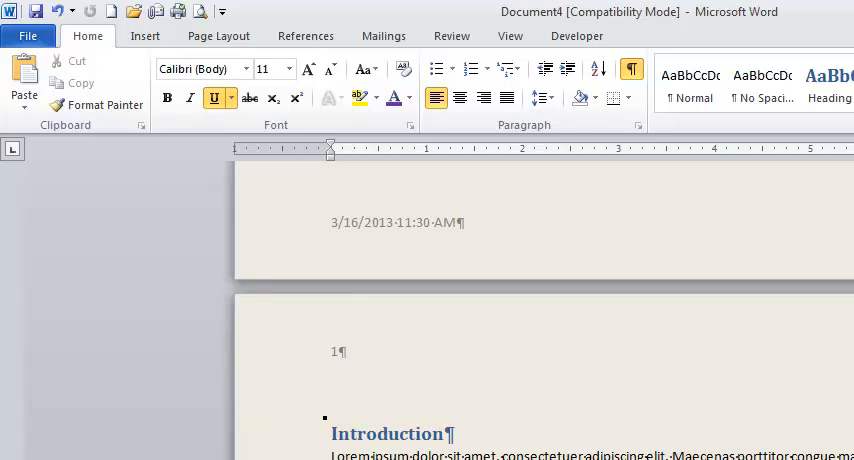
{"action": "scroll", "scroll_direction": "down", "scroll_amount": 3}
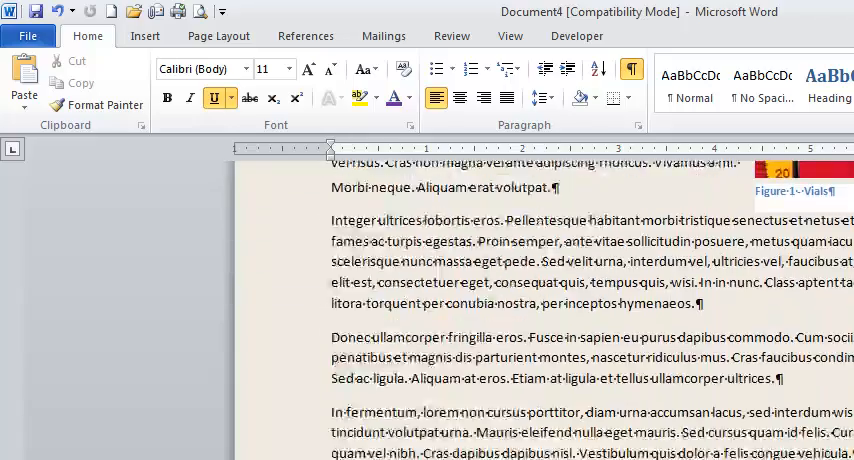
{"action": "scroll", "scroll_direction": "down", "scroll_amount": 3}
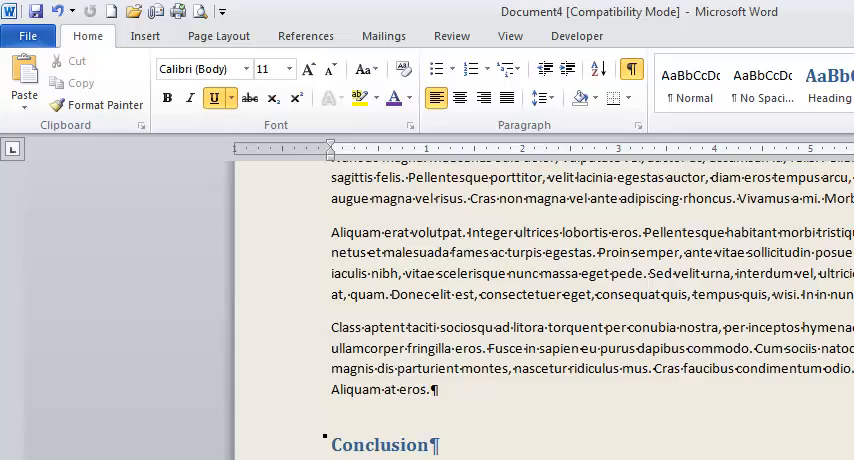
{"action": "scroll", "scroll_direction": "down", "scroll_amount": 3}
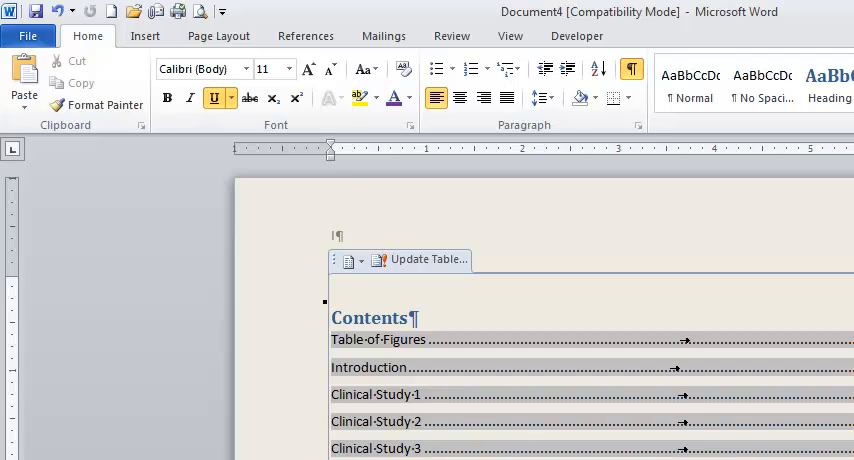
{"action": "scroll", "scroll_direction": "down", "scroll_amount": 3}
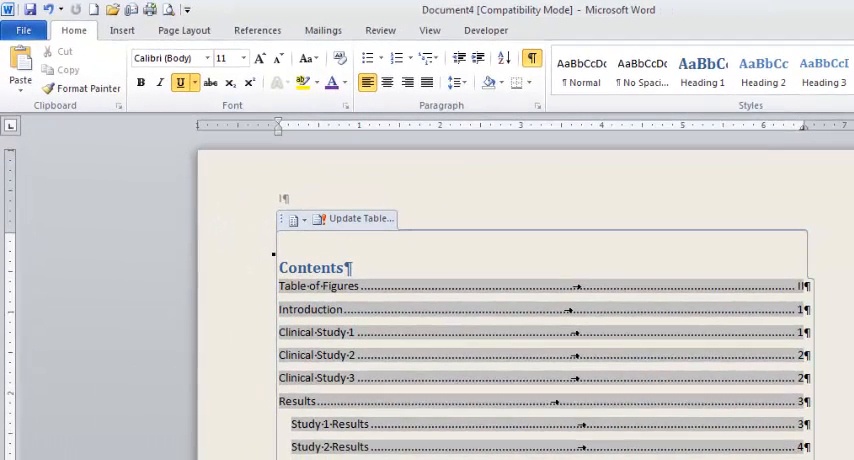
{"action": "scroll", "scroll_direction": "down", "scroll_amount": 3}
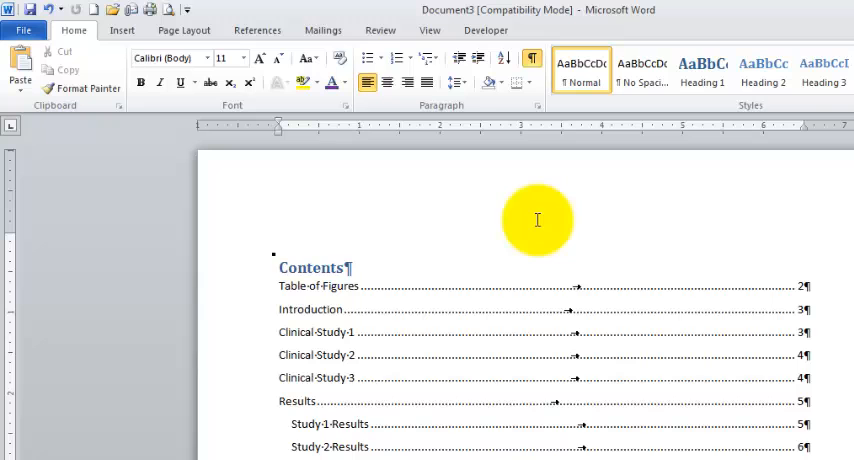
{"action": "mouse_move", "coordinate": [604, 212]}
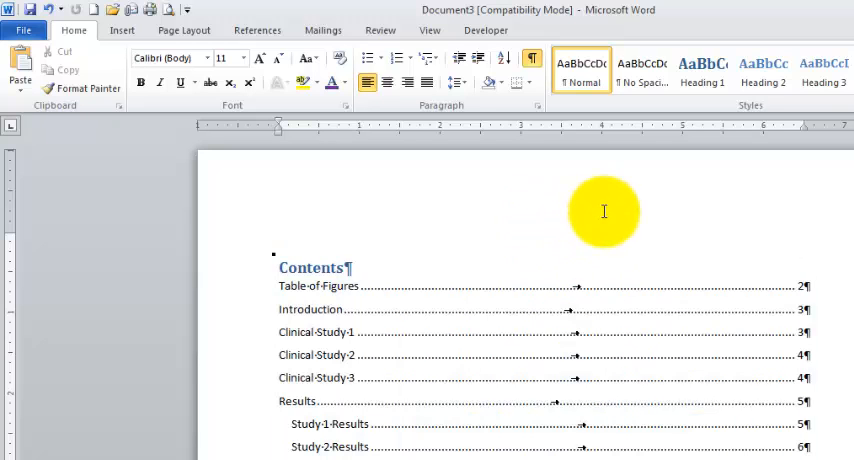
{"action": "mouse_move", "coordinate": [372, 188]}
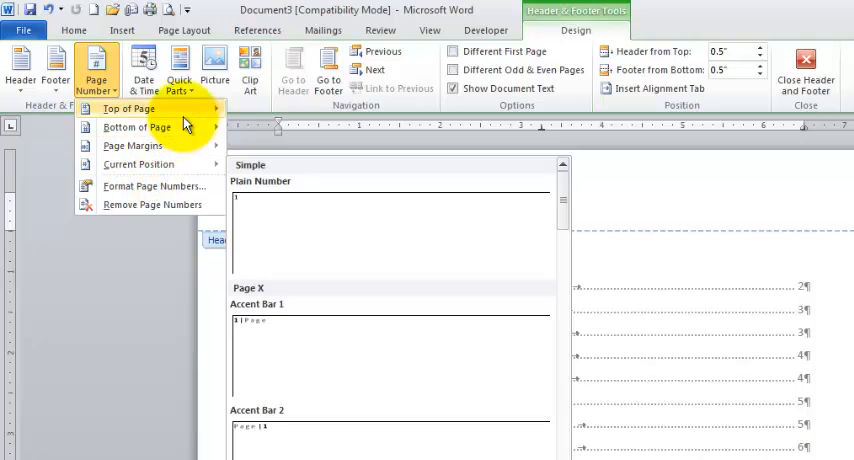
{"action": "mouse_move", "coordinate": [138, 164]}
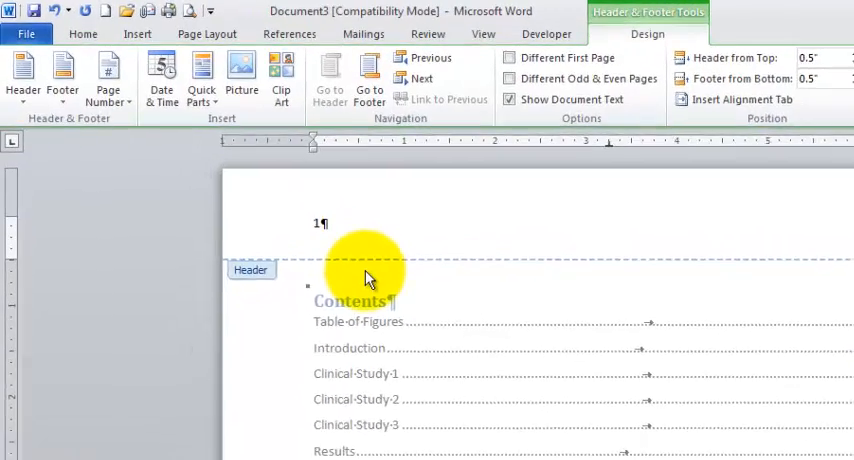
{"action": "mouse_move", "coordinate": [114, 80]}
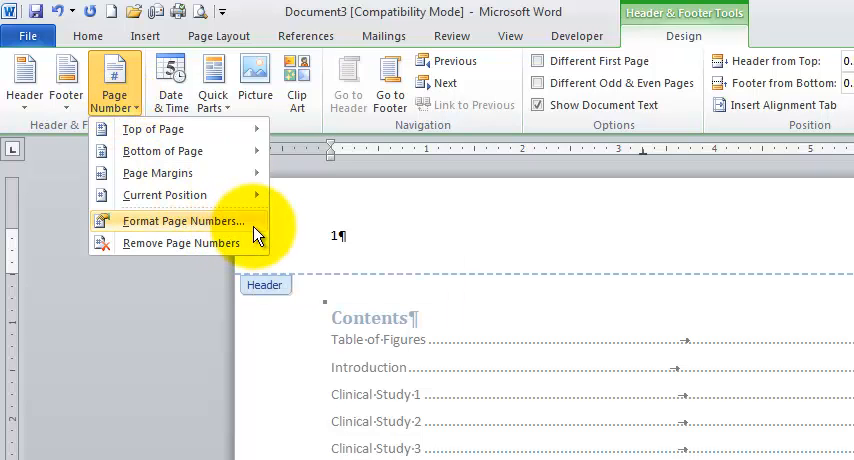
Set the page number format to Roman numerals (i, ii, iii) in Format Page Numbers.
{"action": "left_click", "coordinate": [180, 220]}
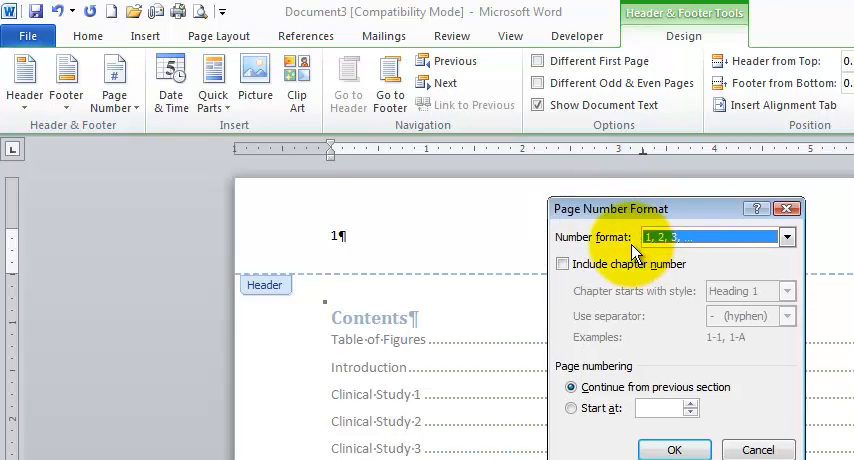
{"action": "left_click", "coordinate": [788, 236]}
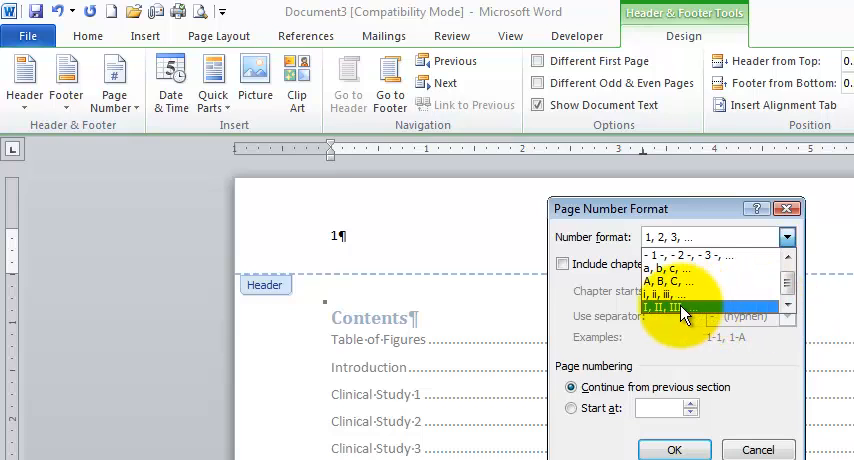
{"action": "left_click", "coordinate": [684, 308]}
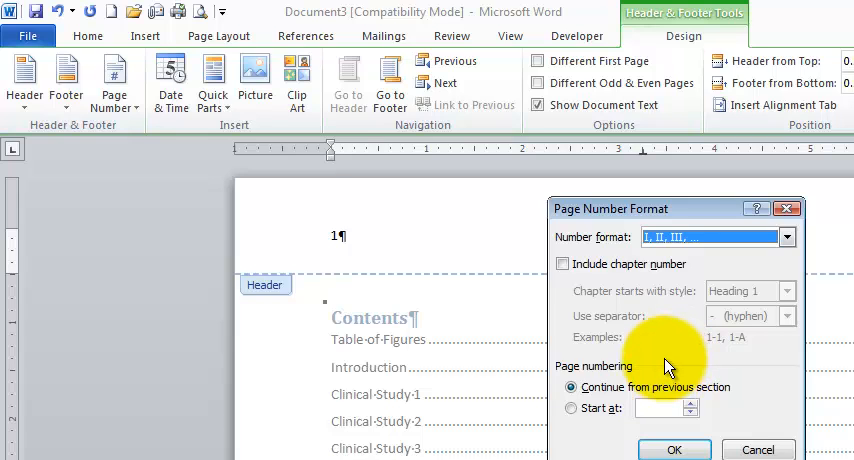
{"action": "left_click", "coordinate": [674, 448]}
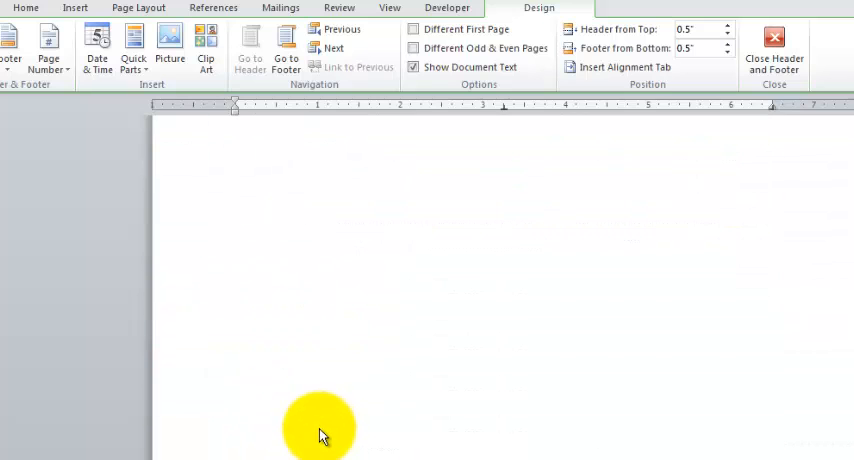
Scroll down to check the Roman numeral page numbers in the headers.
{"action": "scroll", "scroll_direction": "down", "scroll_amount": 3}
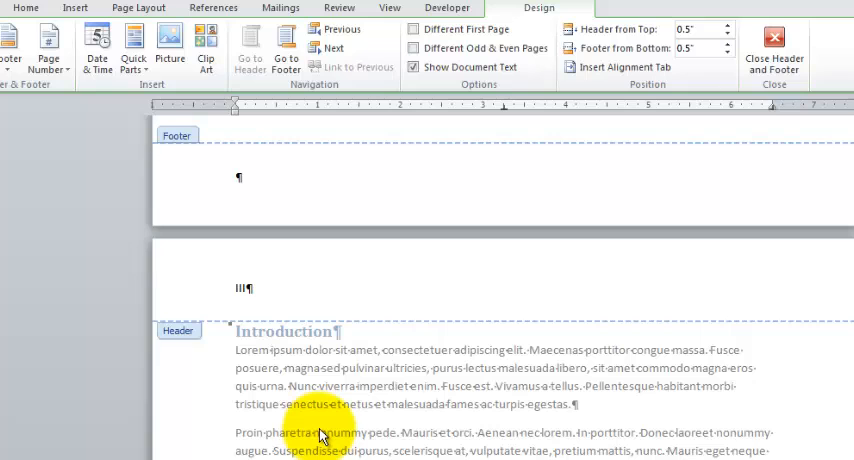
{"action": "mouse_move", "coordinate": [322, 434]}
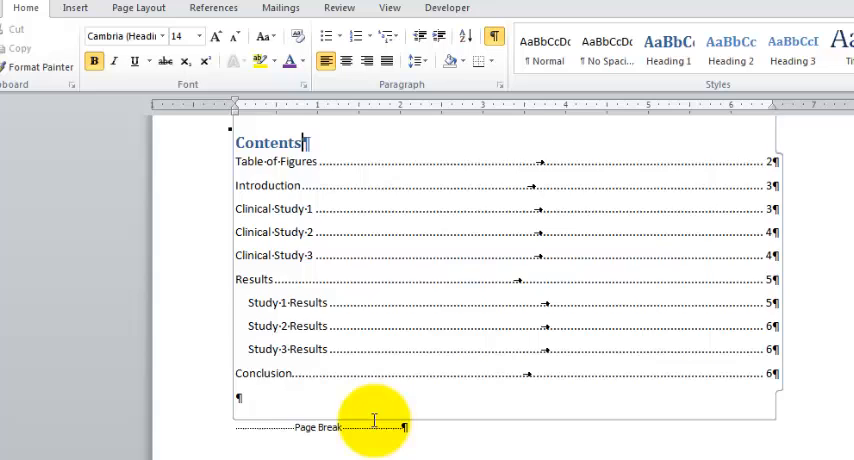
{"action": "scroll", "scroll_direction": "down", "scroll_amount": 3}
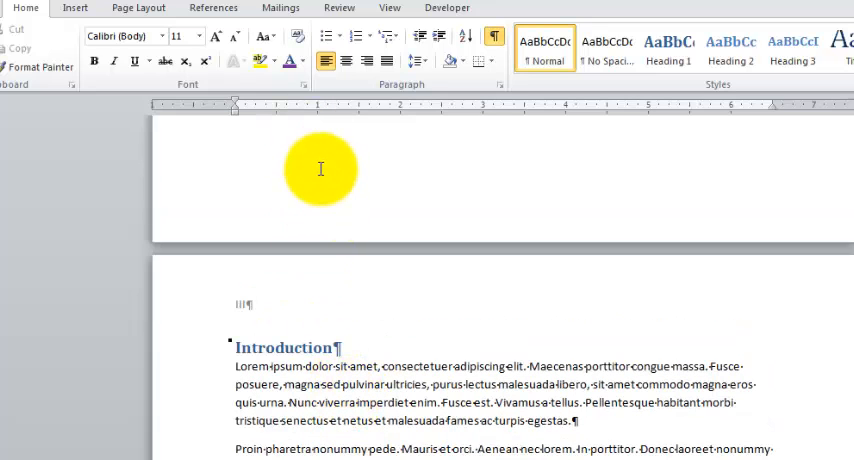
{"action": "mouse_move", "coordinate": [450, 410]}
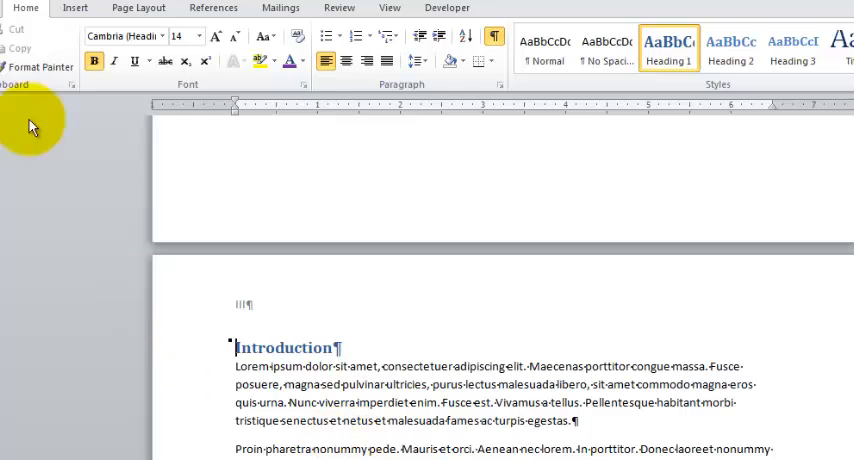
Insert a continuous section break after the Table of Figures via Page Layout > Breaks.
{"action": "left_click", "coordinate": [138, 8]}
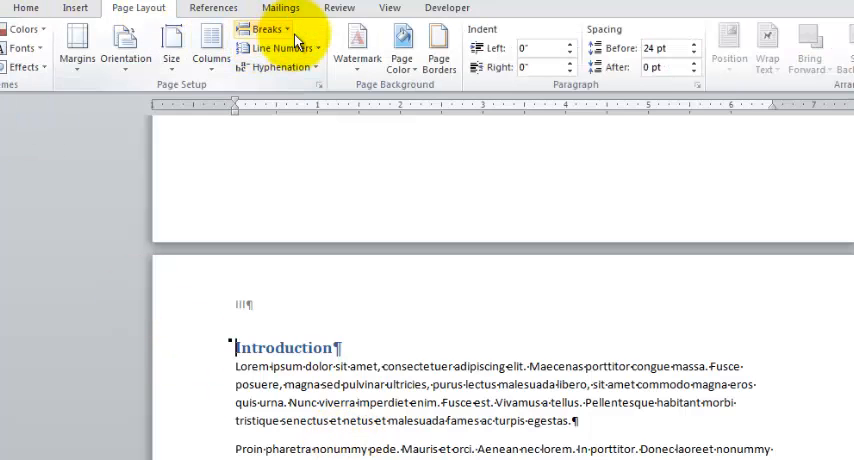
{"action": "left_click", "coordinate": [262, 28]}
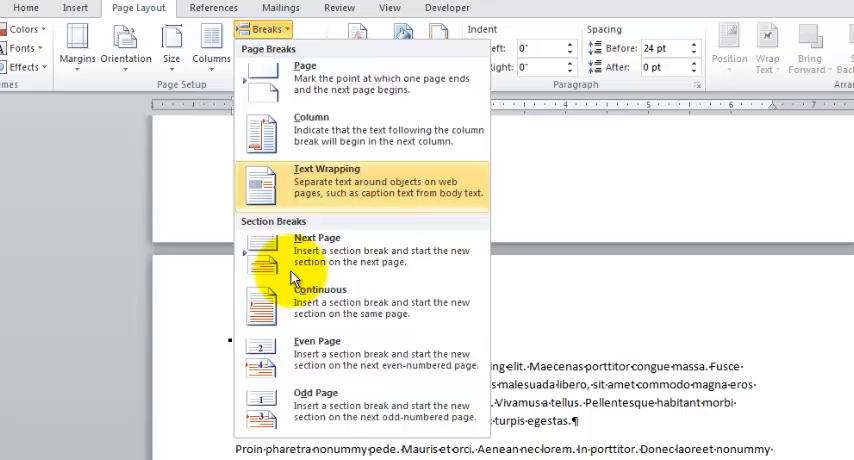
{"action": "mouse_move", "coordinate": [330, 250]}
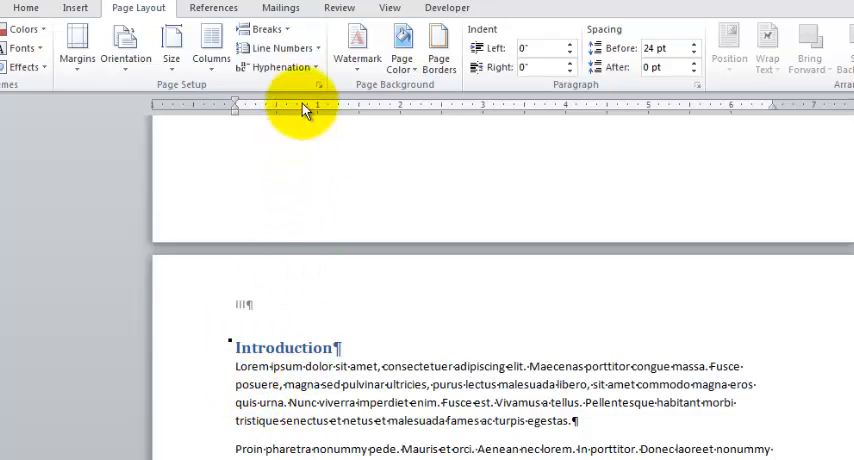
{"action": "left_click", "coordinate": [264, 28]}
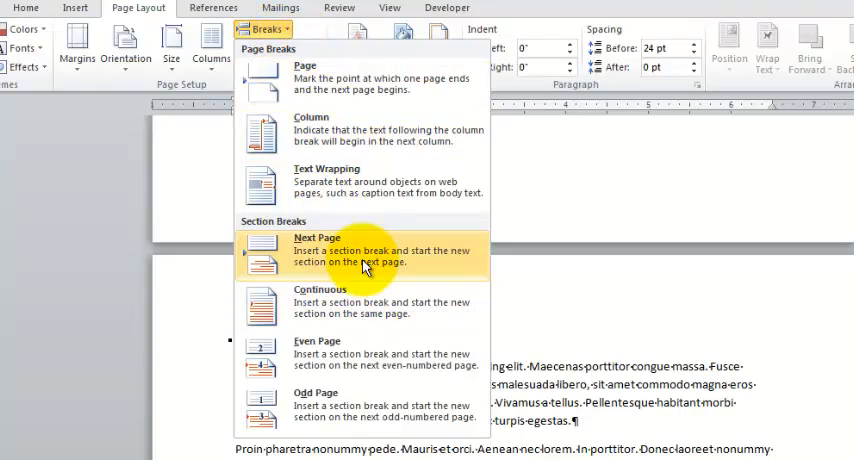
{"action": "mouse_move", "coordinate": [360, 304]}
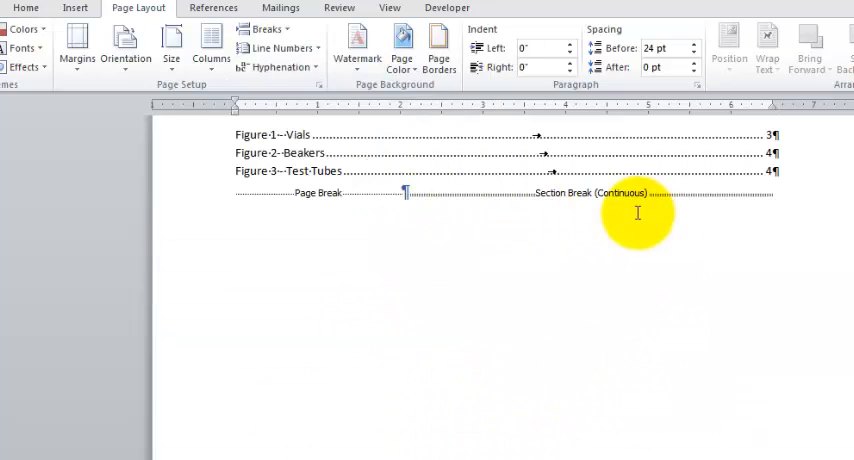
{"action": "scroll", "scroll_direction": "down", "scroll_amount": 3}
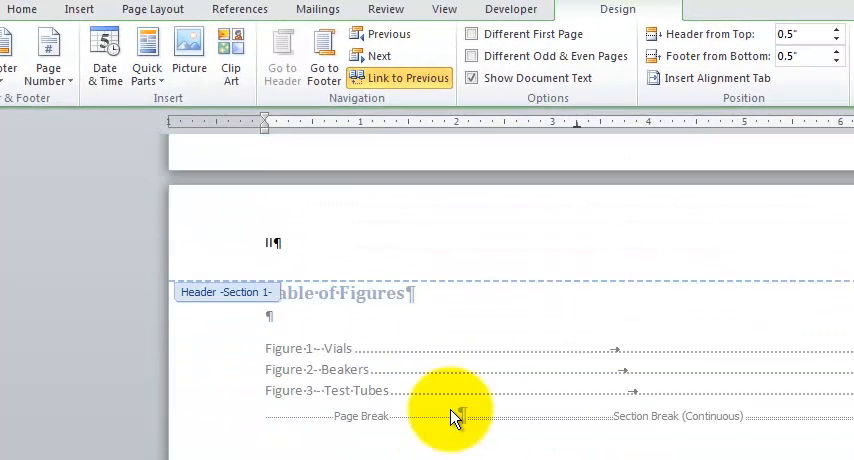
Scroll to the Introduction page to reach the Section 2 header.
{"action": "scroll", "scroll_direction": "down", "scroll_amount": 3}
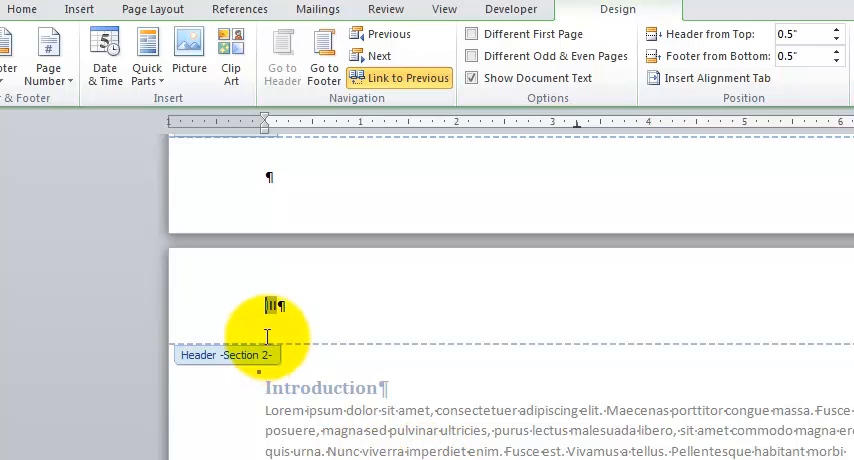
{"action": "mouse_move", "coordinate": [84, 124]}
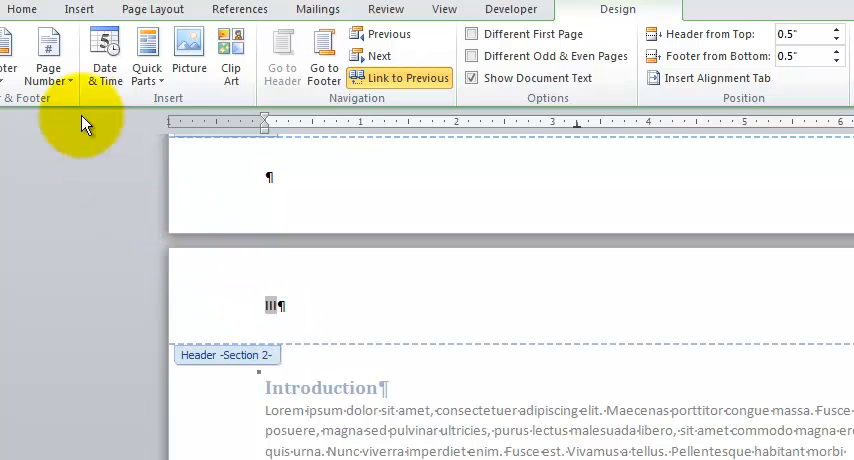
Set the Section 2 page numbering to start at 20.
{"action": "left_click", "coordinate": [48, 52]}
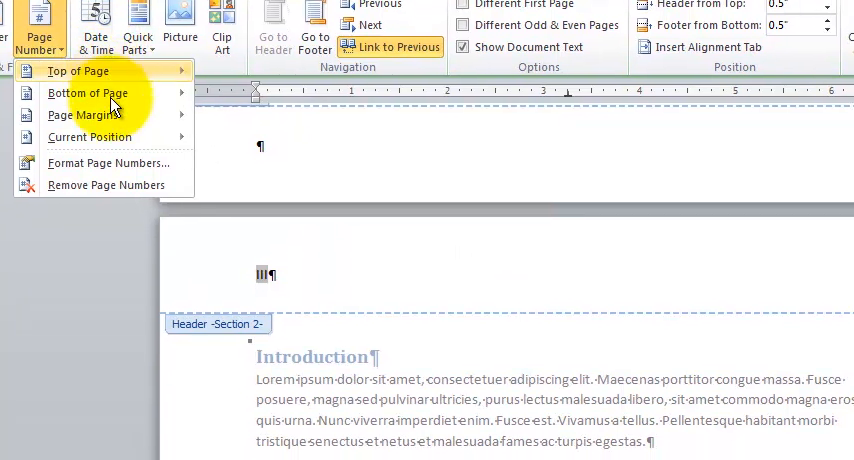
{"action": "left_click", "coordinate": [108, 164]}
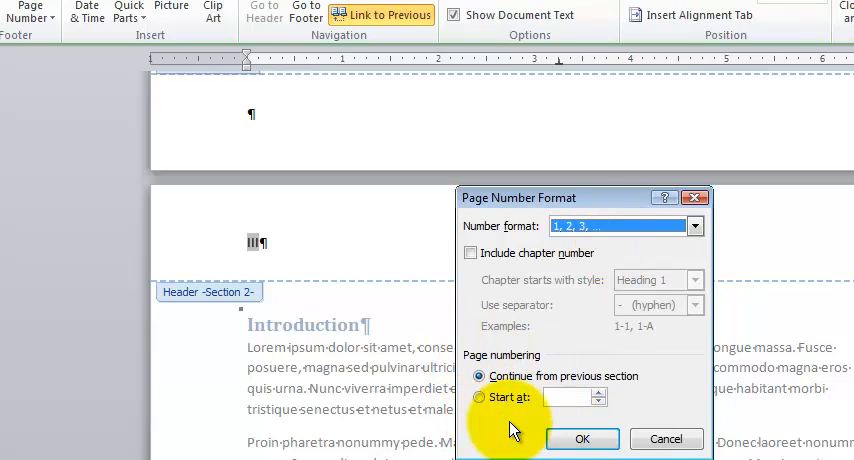
{"action": "left_click", "coordinate": [480, 396]}
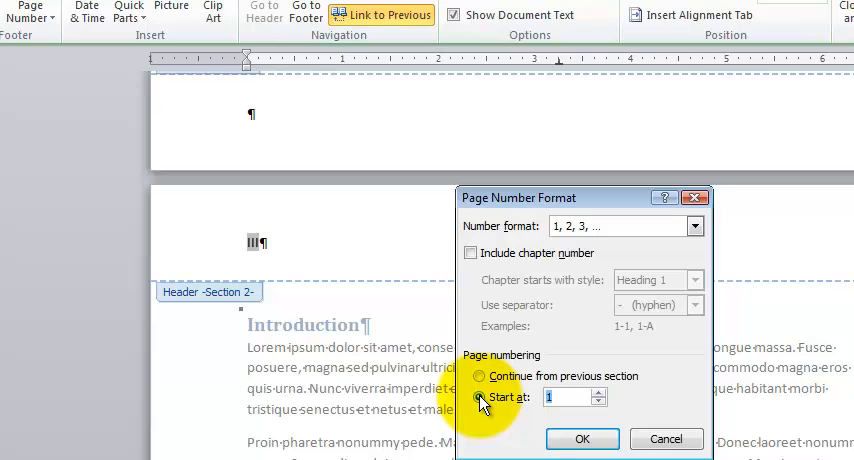
{"action": "type", "text": "20"}
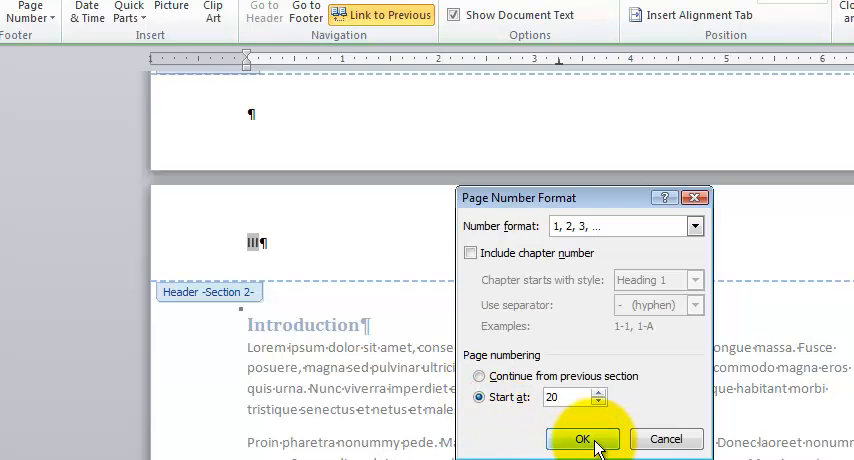
{"action": "left_click", "coordinate": [584, 440]}
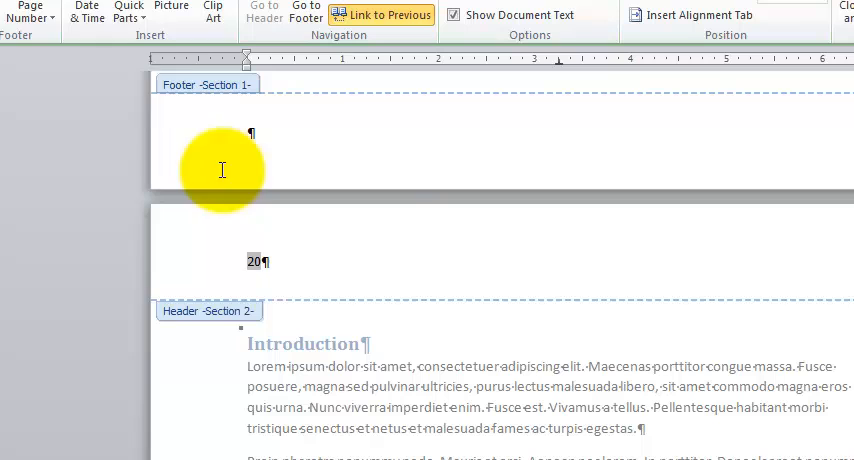
Change the Section 2 numbering to start at 1 and check a later page reads 3.
{"action": "left_click", "coordinate": [30, 12]}
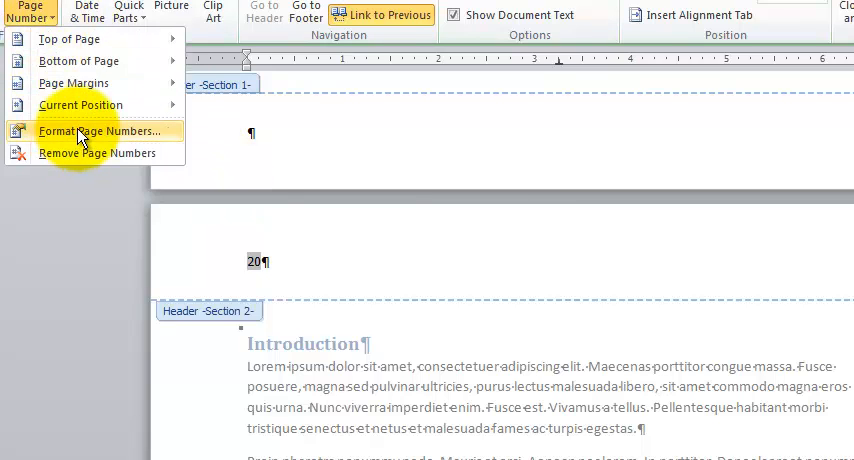
{"action": "left_click", "coordinate": [100, 132]}
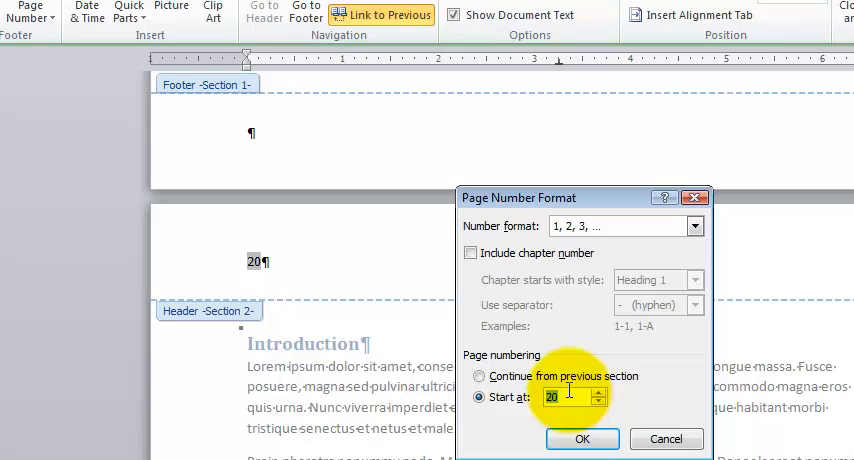
{"action": "left_click", "coordinate": [582, 438]}
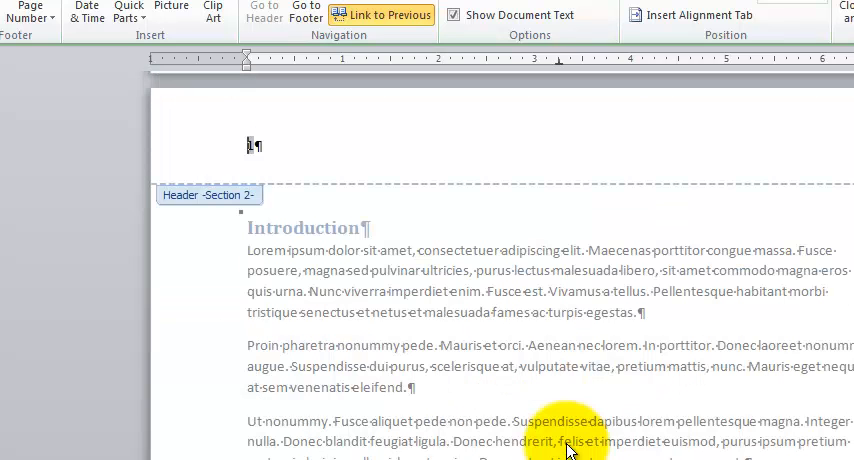
{"action": "scroll", "scroll_direction": "down", "scroll_amount": 3}
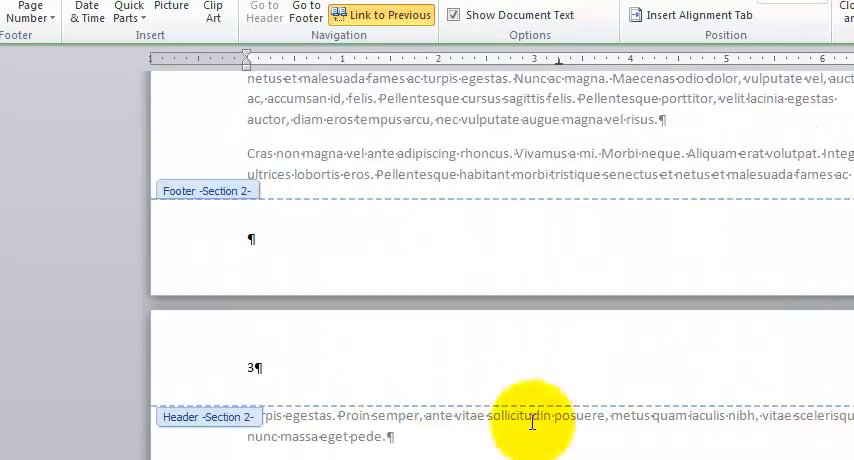
{"action": "mouse_move", "coordinate": [572, 296]}
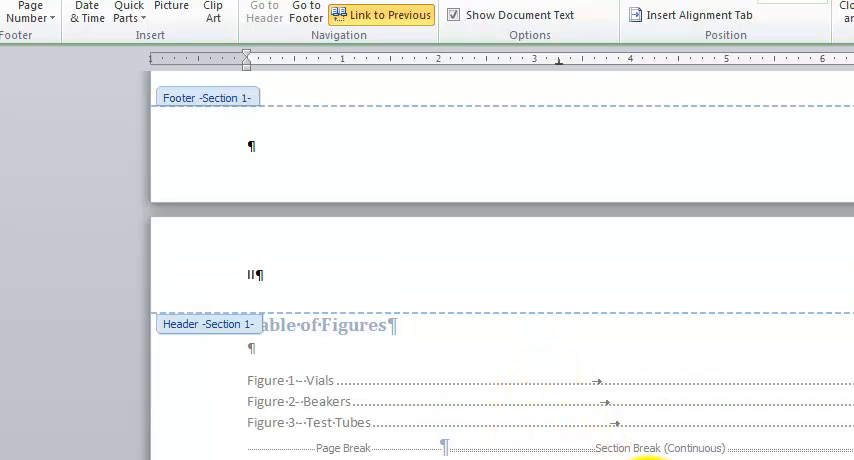
{"action": "left_click", "coordinate": [30, 14]}
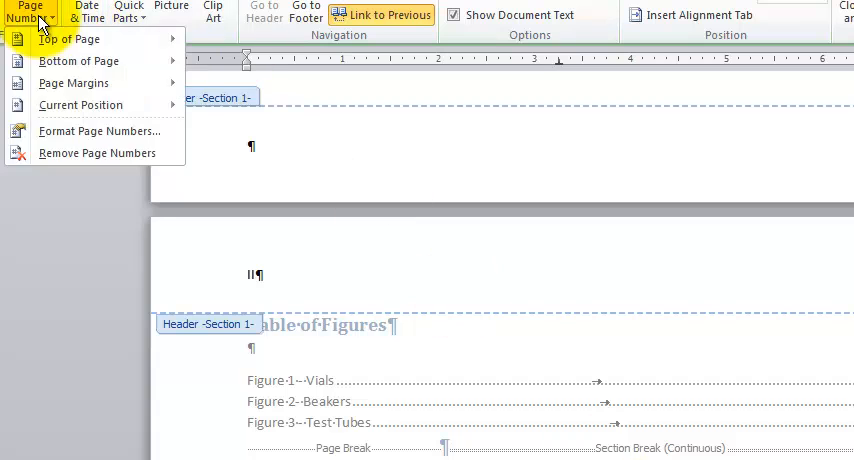
{"action": "left_click", "coordinate": [100, 130]}
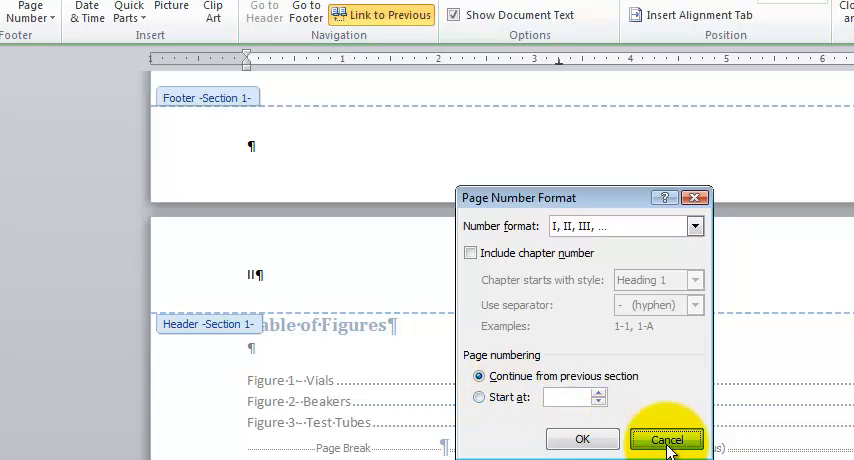
{"action": "left_click", "coordinate": [666, 440]}
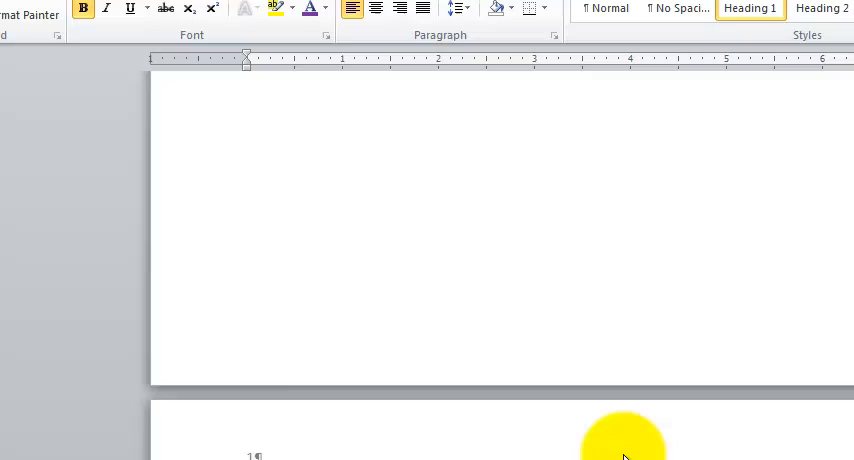
Scroll back through the contents table before choosing a footer design.
{"action": "scroll", "scroll_direction": "down", "scroll_amount": 3}
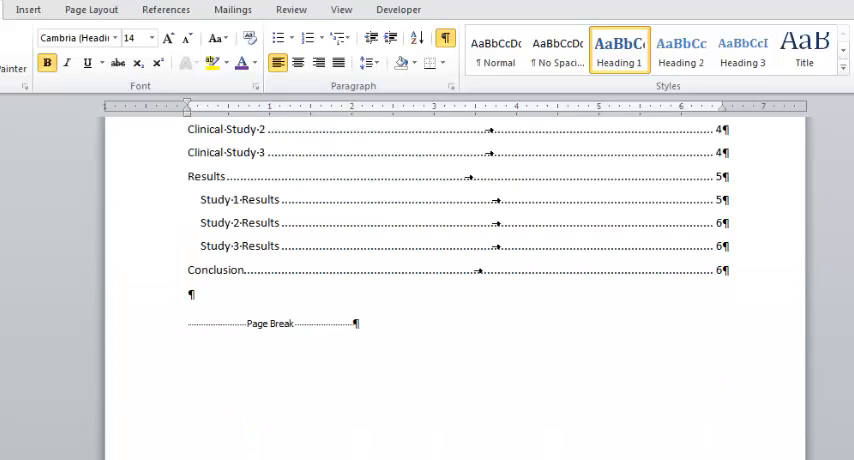
{"action": "scroll", "scroll_direction": "up", "scroll_amount": 3}
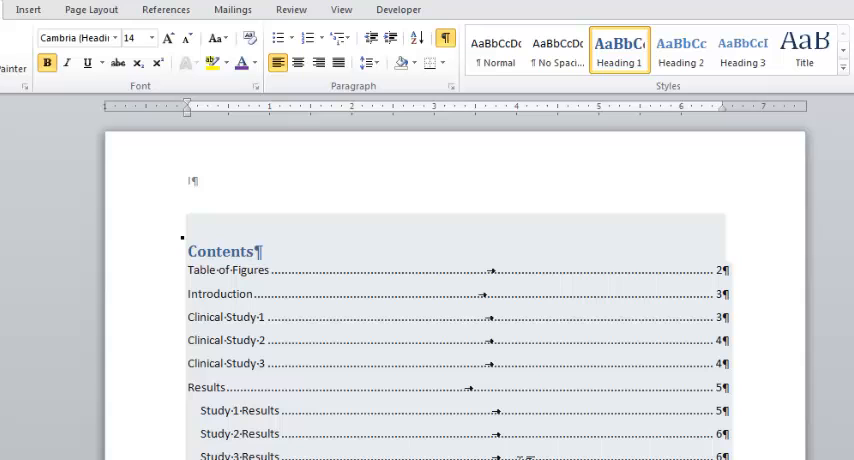
{"action": "scroll", "scroll_direction": "down", "scroll_amount": 3}
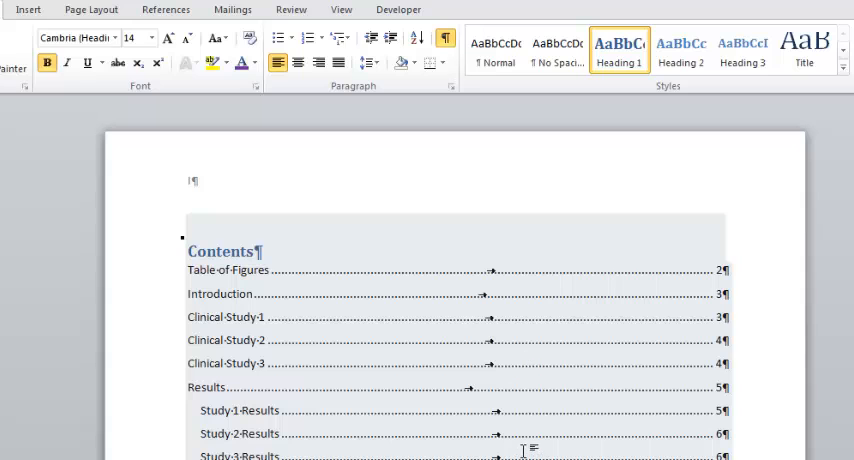
{"action": "scroll", "scroll_direction": "down", "scroll_amount": 3}
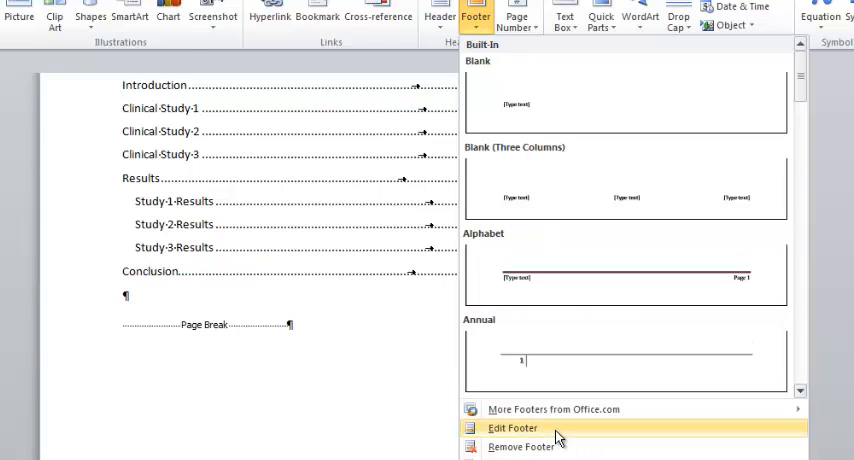
Start editing the Section 2 footer via Edit Footer.
{"action": "left_click", "coordinate": [512, 428]}
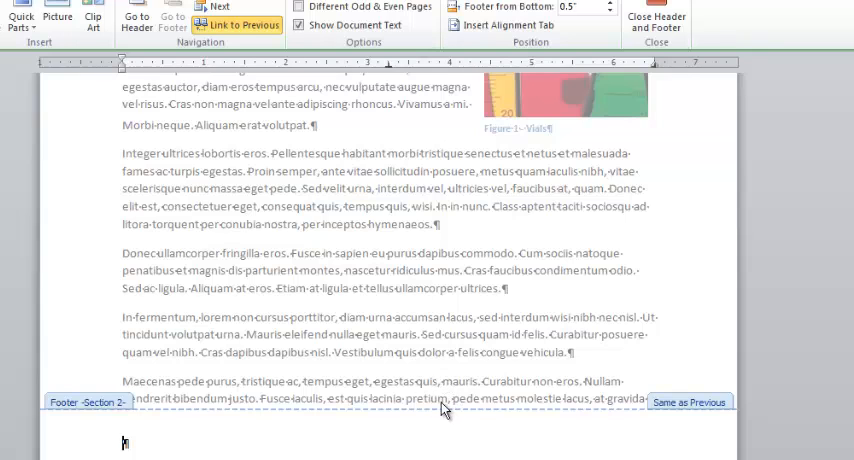
{"action": "mouse_move", "coordinate": [436, 356]}
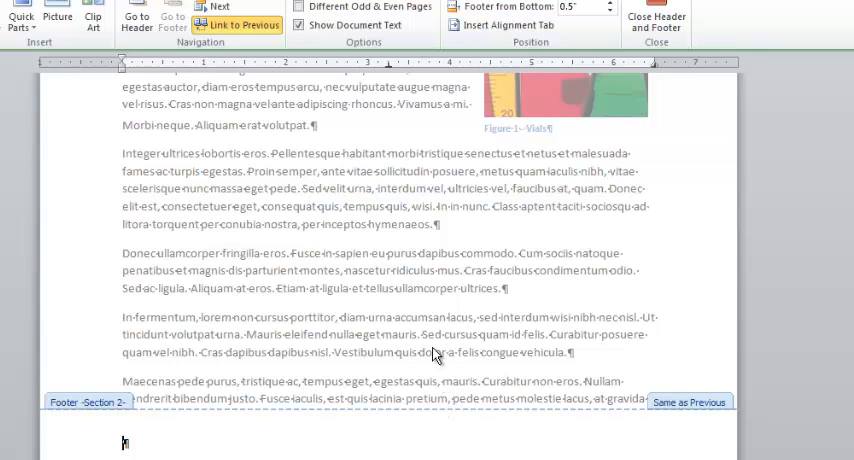
{"action": "mouse_move", "coordinate": [424, 360]}
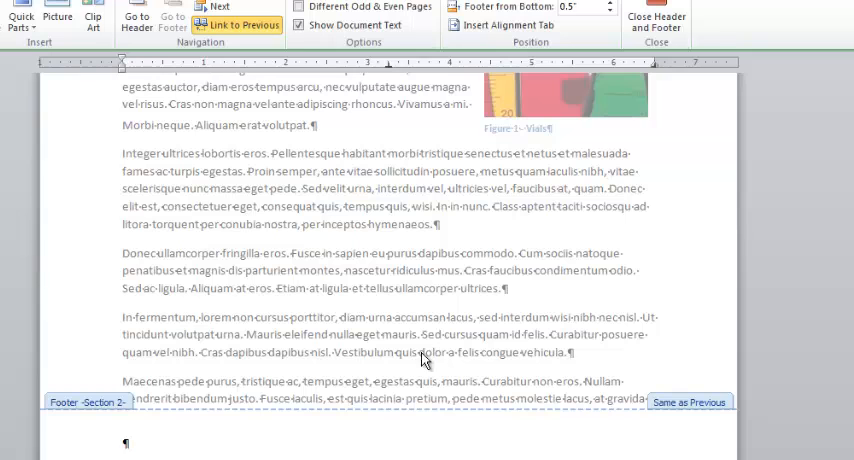
{"action": "mouse_move", "coordinate": [392, 352]}
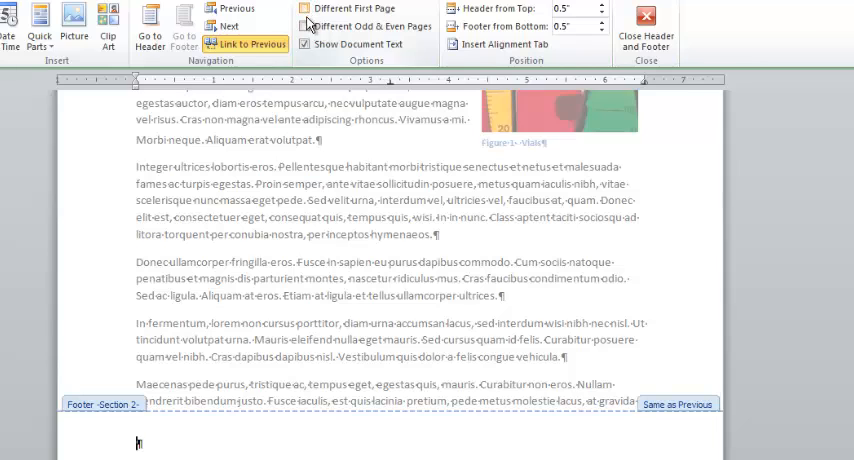
{"action": "mouse_move", "coordinate": [304, 26]}
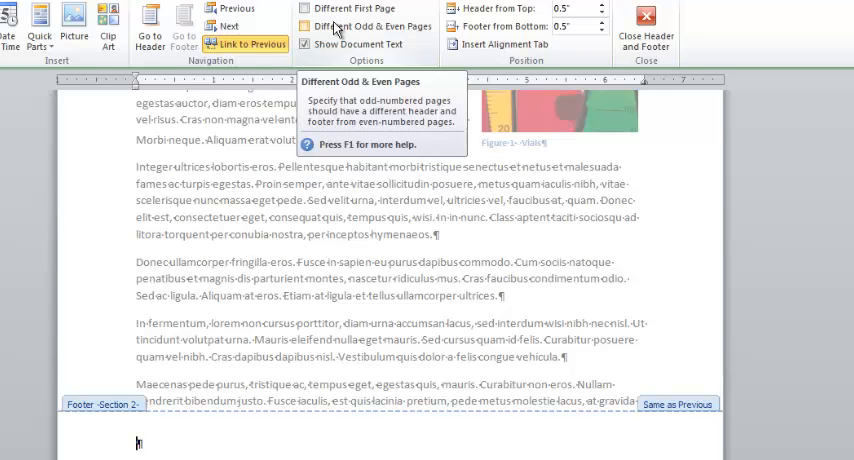
{"action": "mouse_move", "coordinate": [304, 8]}
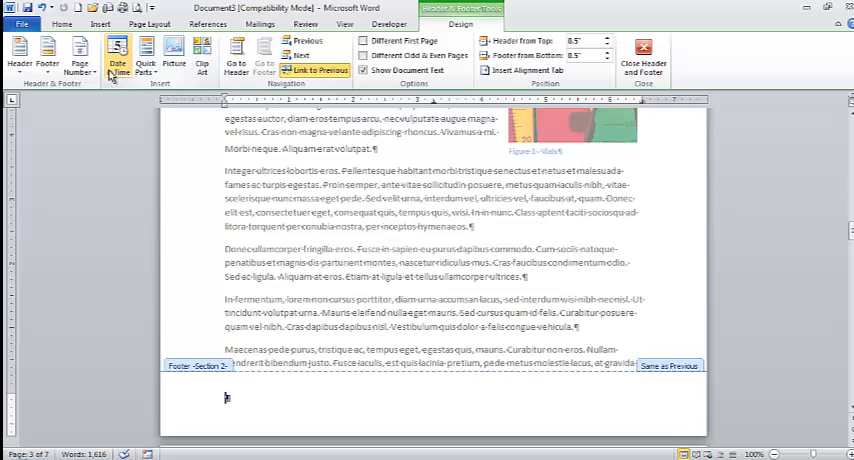
Insert the current date and time into the footer using the date-with-time format.
{"action": "left_click", "coordinate": [118, 56]}
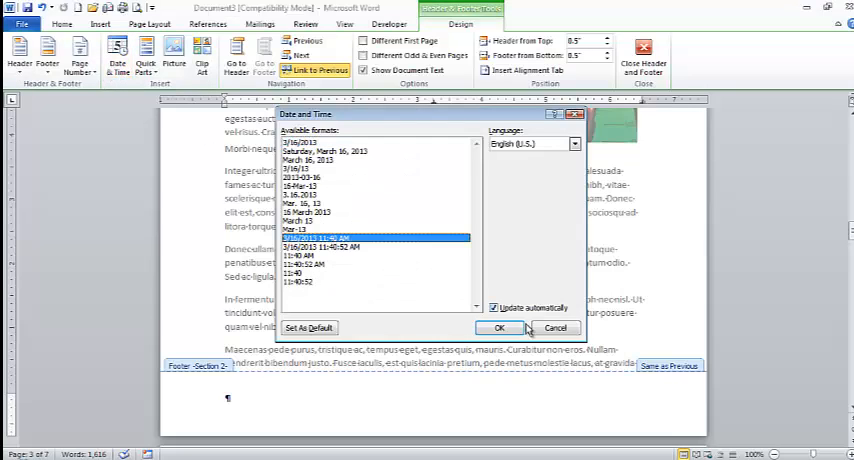
{"action": "left_click", "coordinate": [500, 328]}
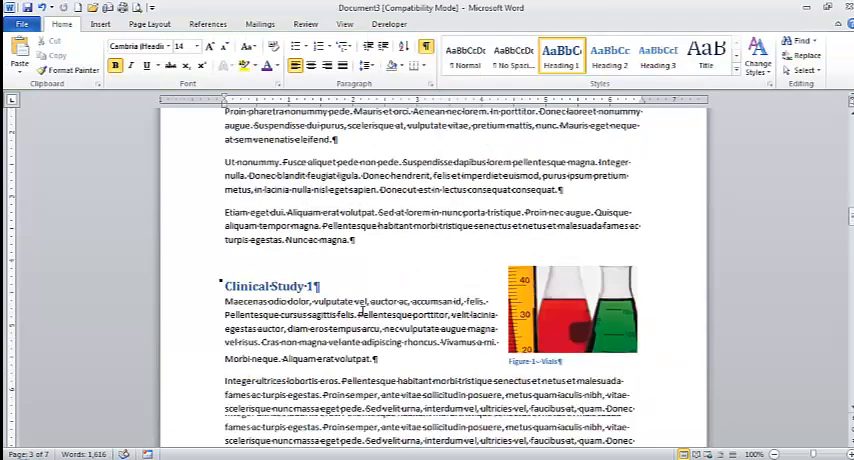
Review the inserted date footers across the pages, returning to the contents table and the Insert ribbon.
{"action": "scroll", "scroll_direction": "down", "scroll_amount": 3}
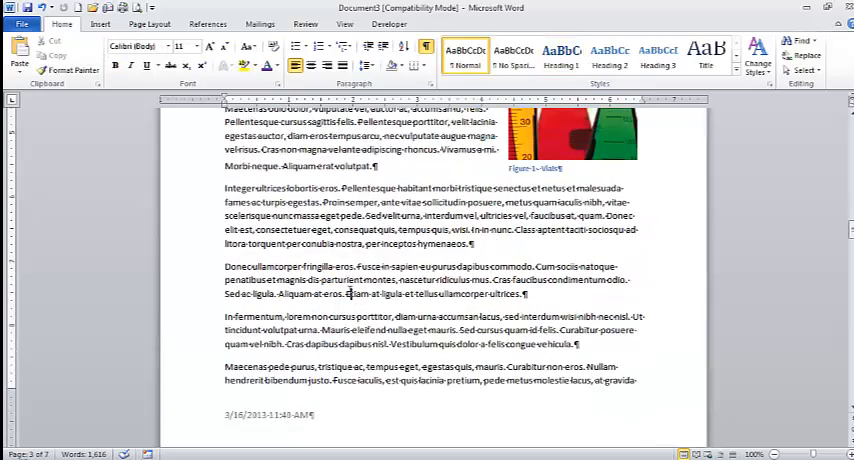
{"action": "scroll", "scroll_direction": "down", "scroll_amount": 3}
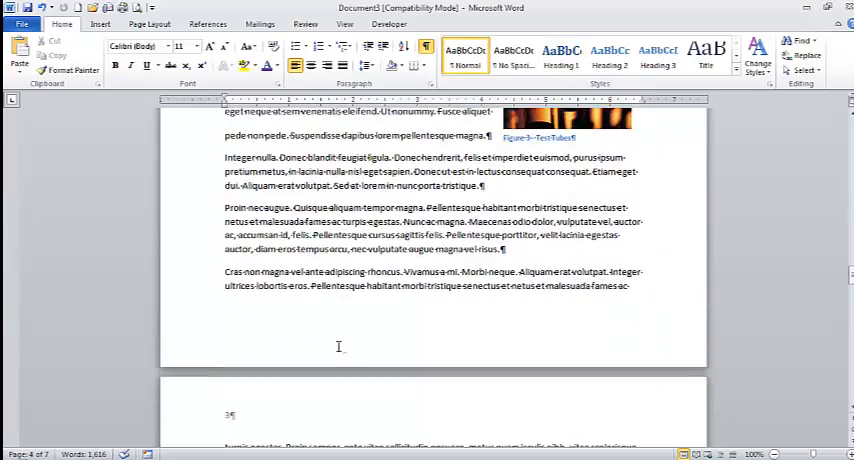
{"action": "scroll", "scroll_direction": "down", "scroll_amount": 3}
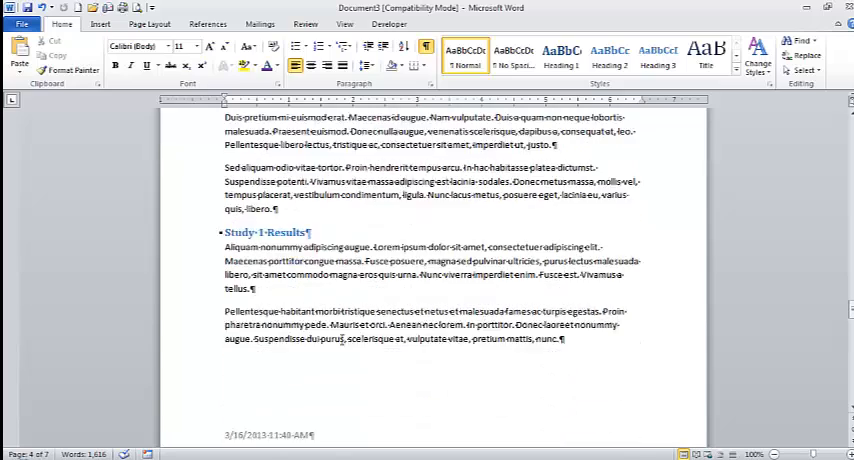
{"action": "scroll", "scroll_direction": "down", "scroll_amount": 3}
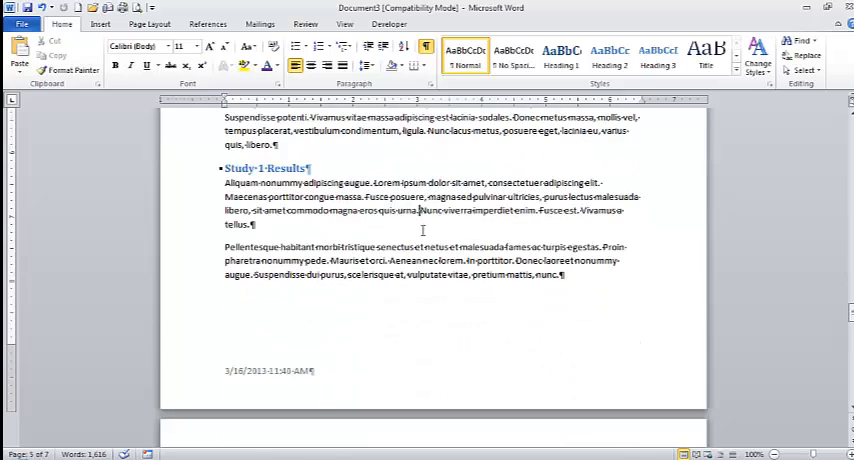
{"action": "scroll", "scroll_direction": "up", "scroll_amount": 3}
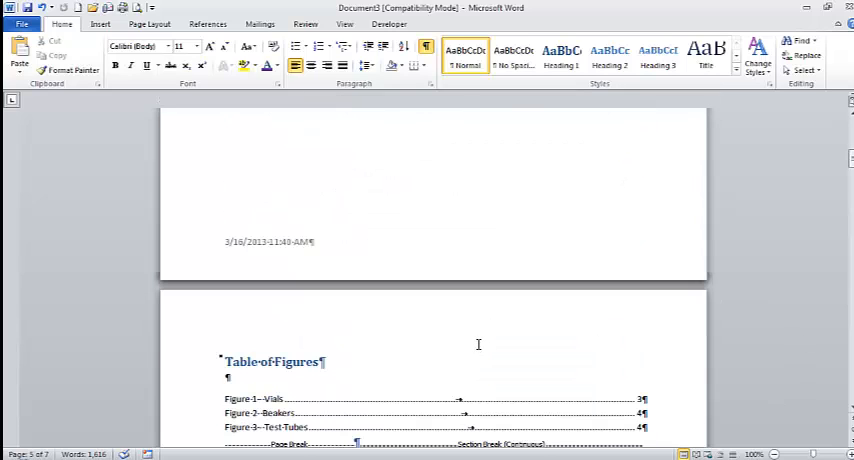
{"action": "left_click", "coordinate": [100, 24]}
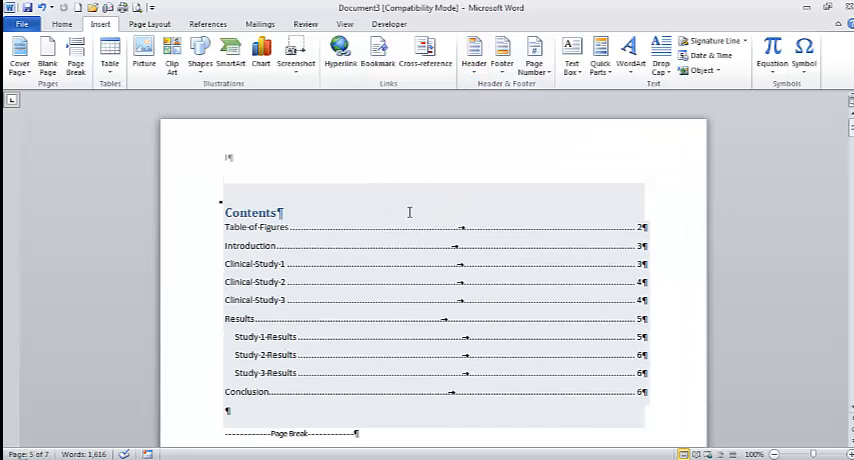
Reopen the first page's Section 1 header and bring up the Page Number choices.
{"action": "double_click", "coordinate": [228, 156]}
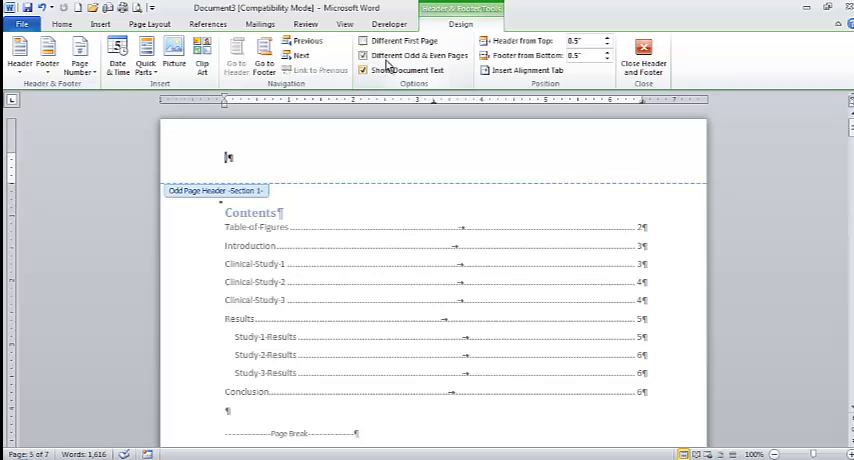
{"action": "left_click", "coordinate": [80, 58]}
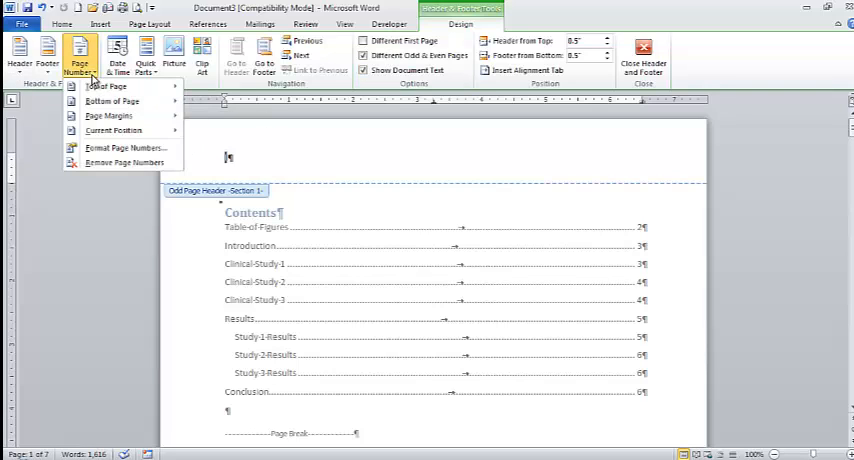